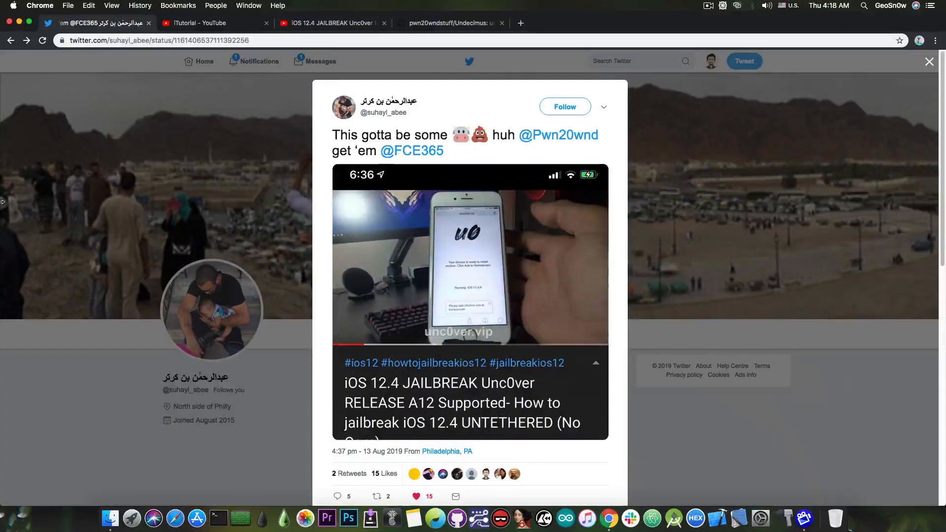
- Switch to the iTutorial channel's uploads page listing its iOS jailbreak videos
scroll(down, 3)
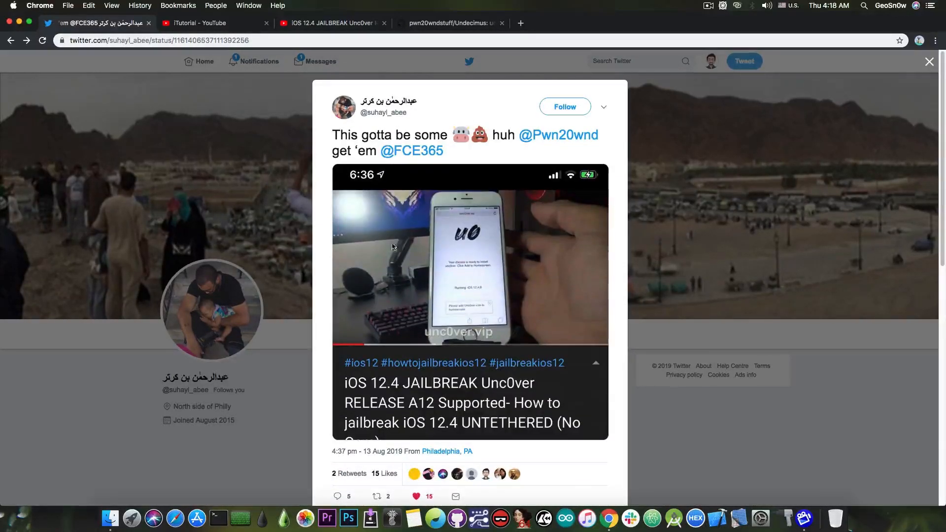
click(214, 22)
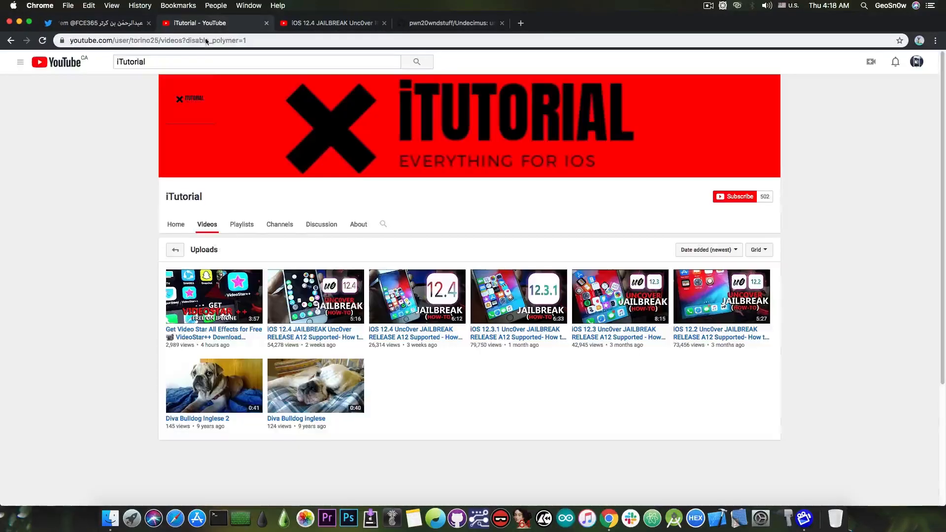
mouse_move(37, 171)
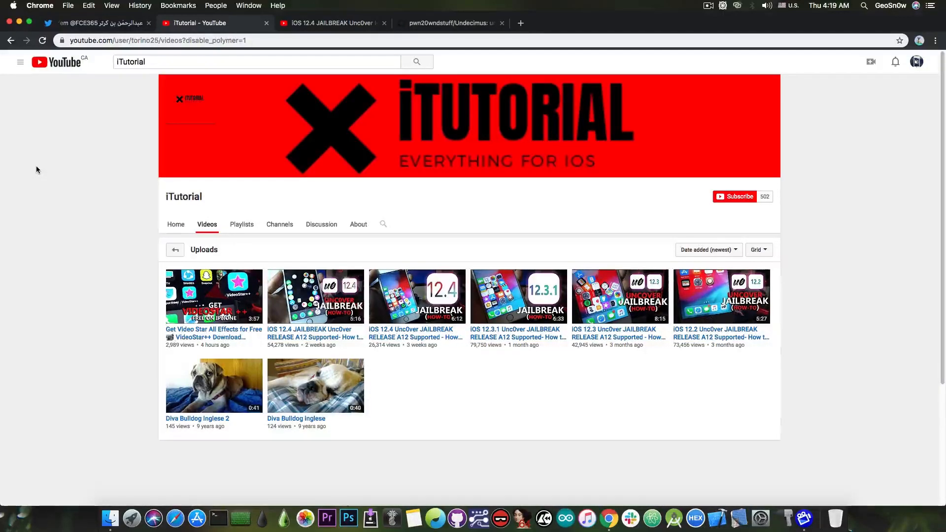
mouse_move(362, 334)
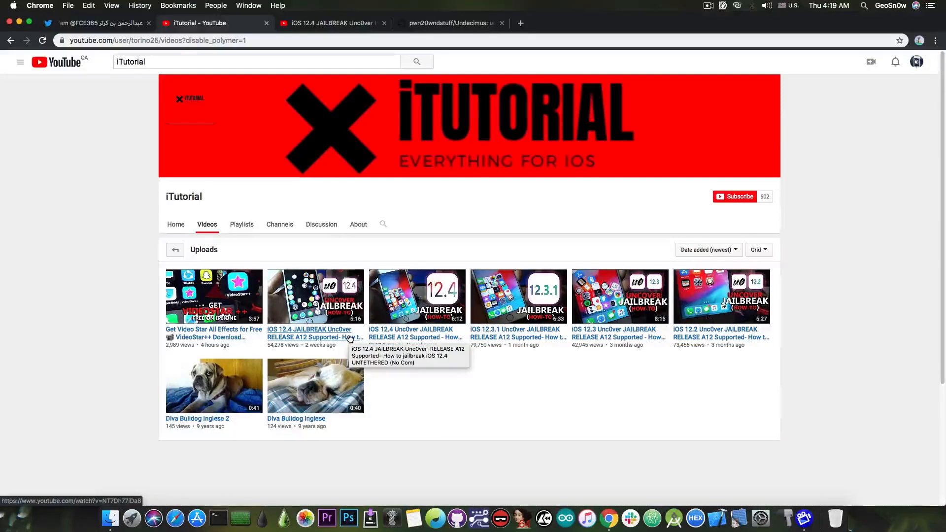
mouse_move(691, 353)
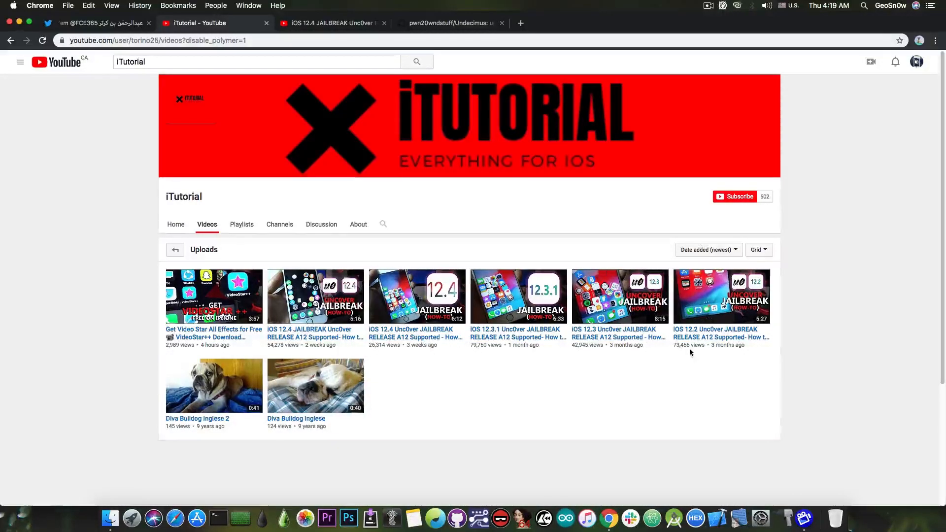
mouse_move(704, 353)
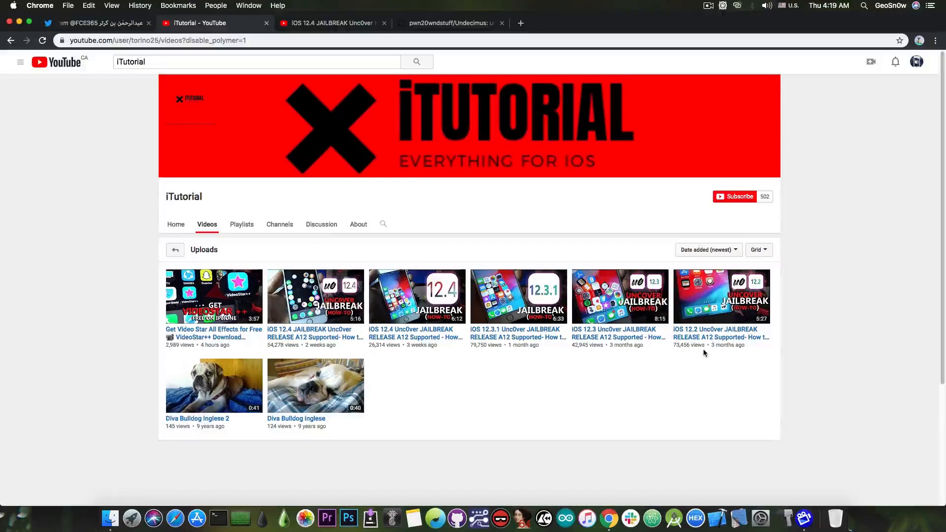
mouse_move(694, 379)
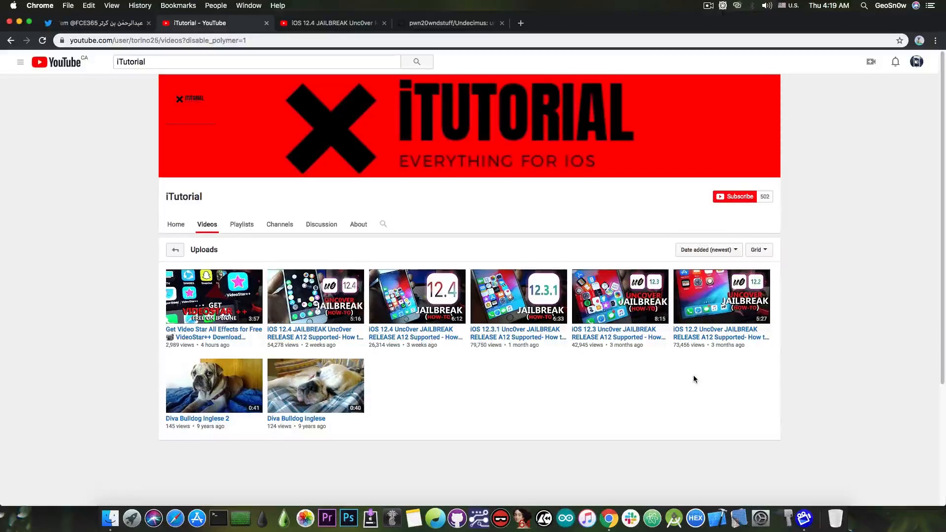
mouse_move(731, 287)
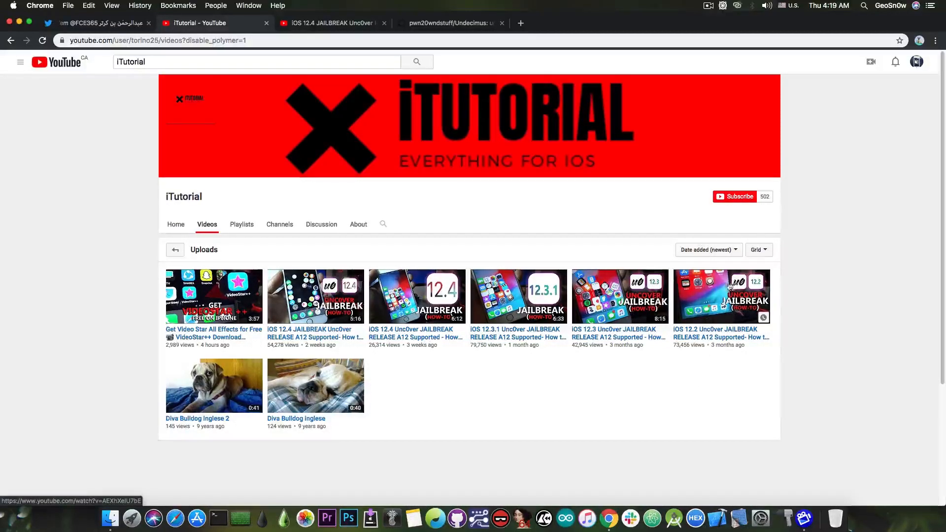
mouse_move(725, 361)
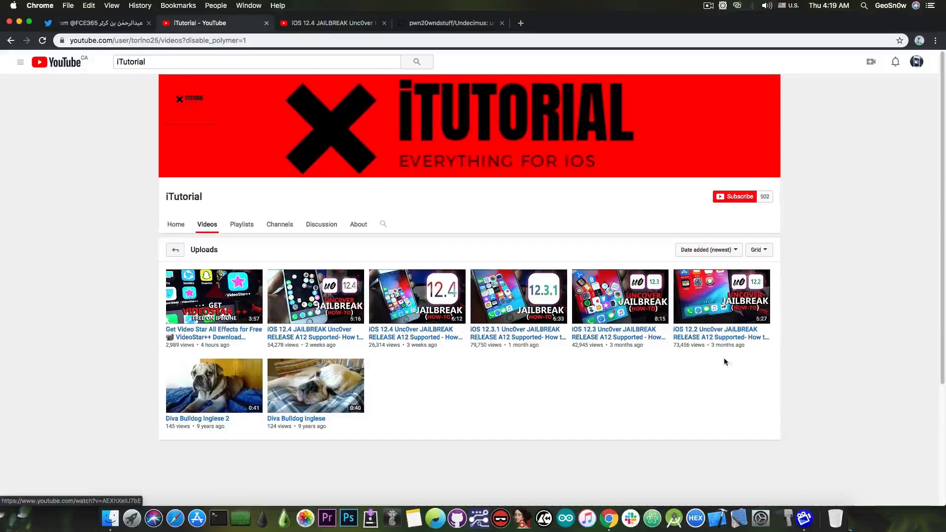
mouse_move(727, 354)
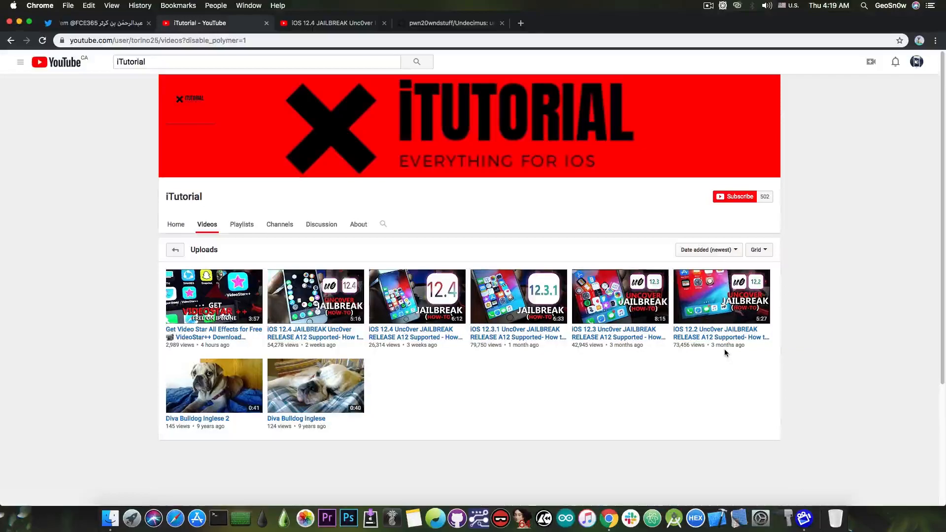
mouse_move(604, 363)
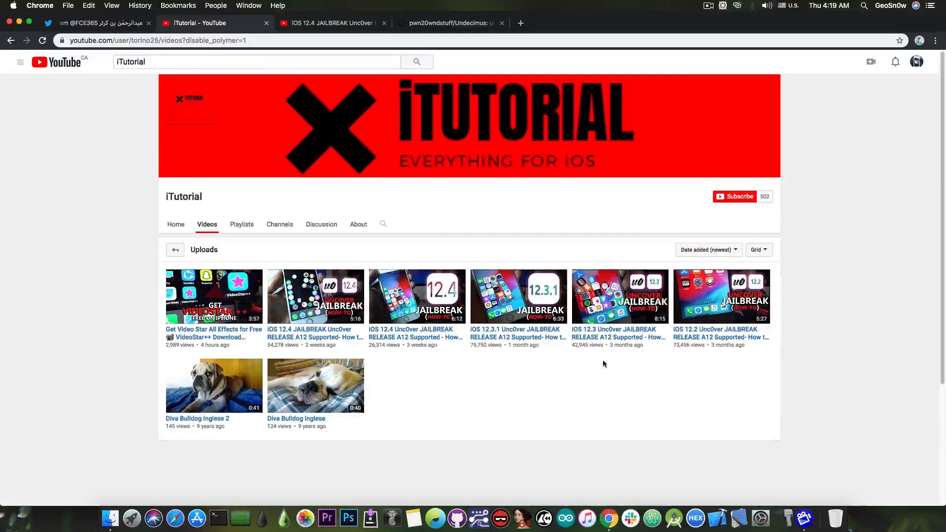
mouse_move(552, 367)
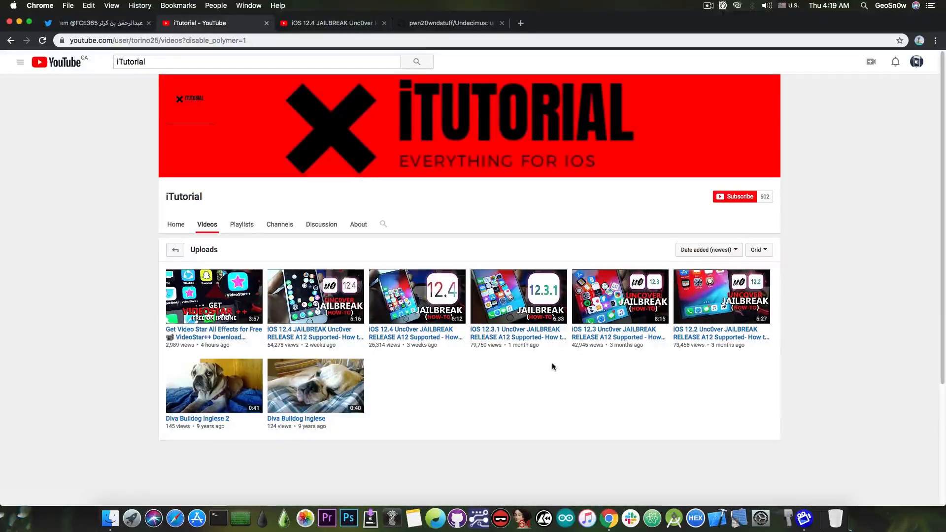
mouse_move(396, 341)
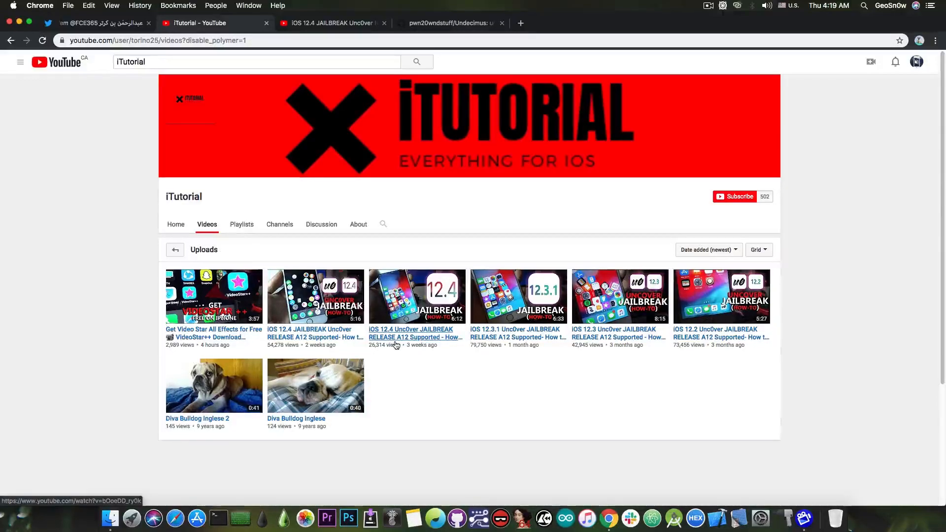
mouse_move(327, 335)
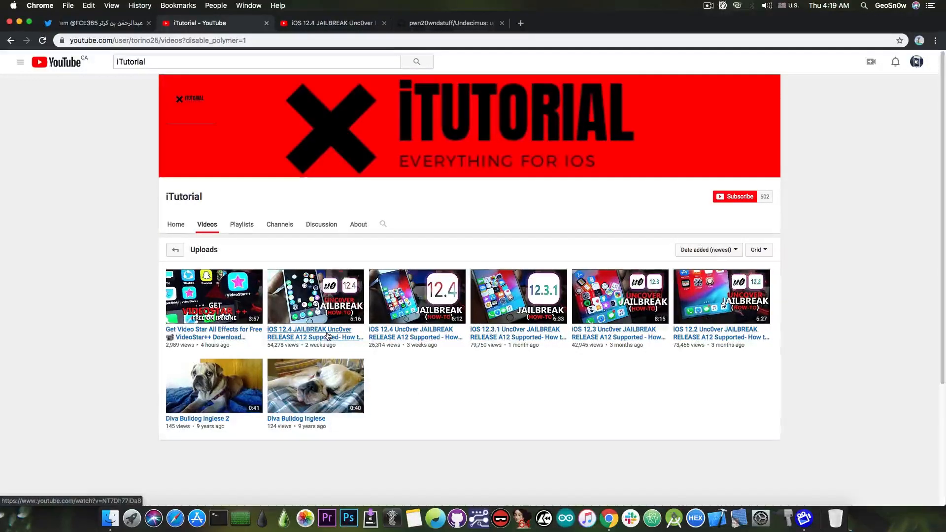
mouse_move(285, 354)
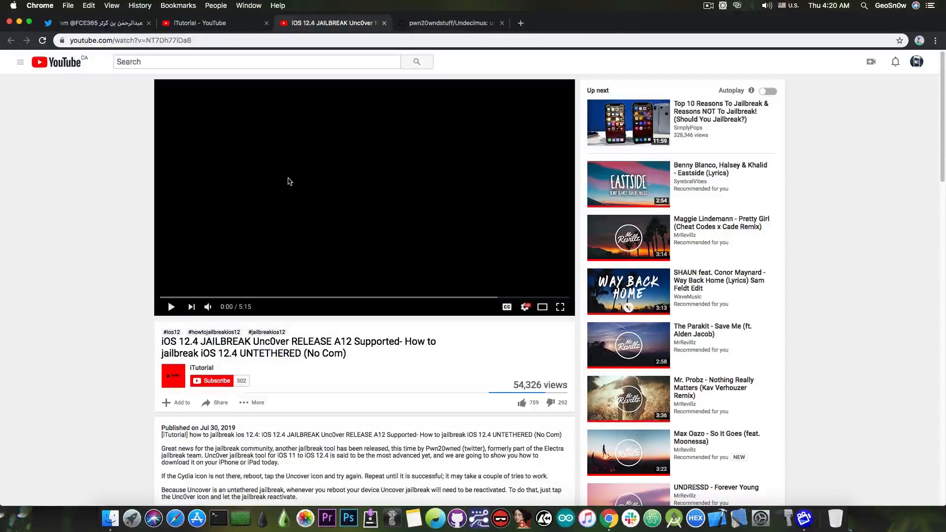
- Play the jailbreak video and jump between the unc0ver.vip and add-to-home-screen scenes
click(172, 307)
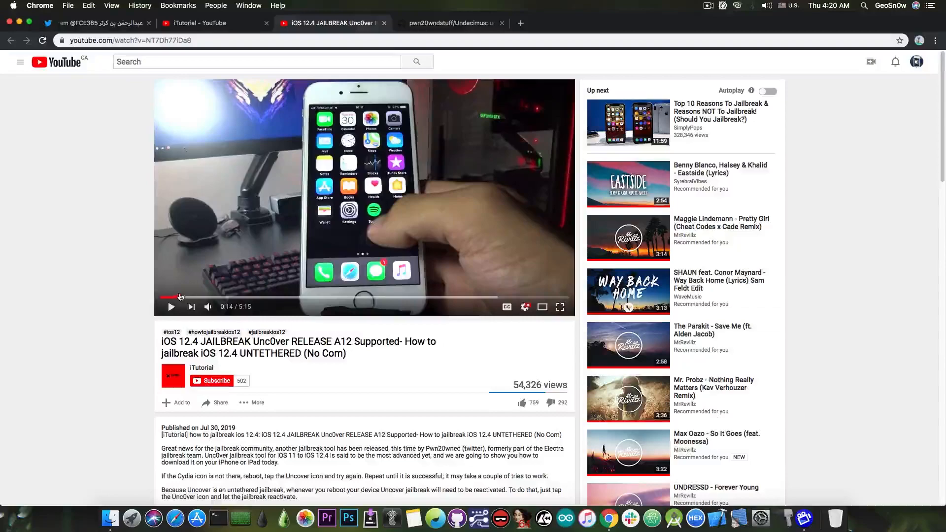
mouse_move(26, 316)
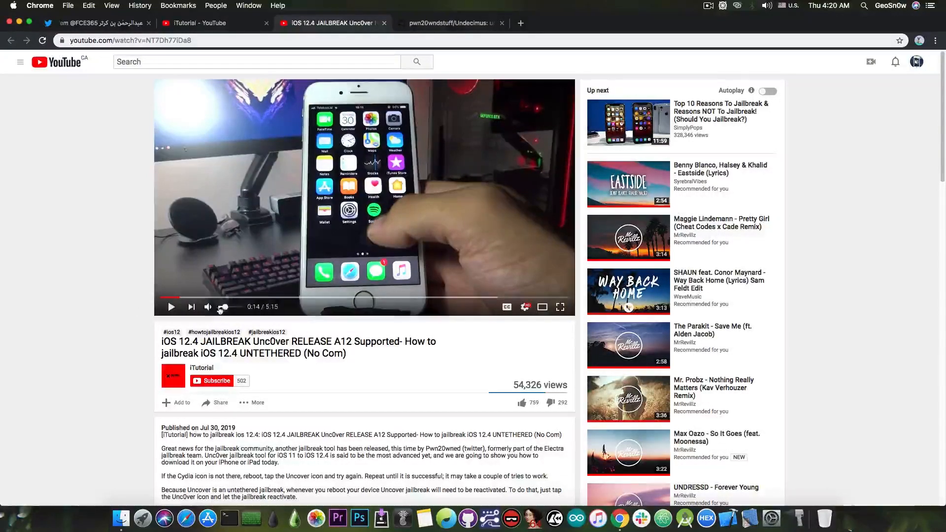
click(211, 298)
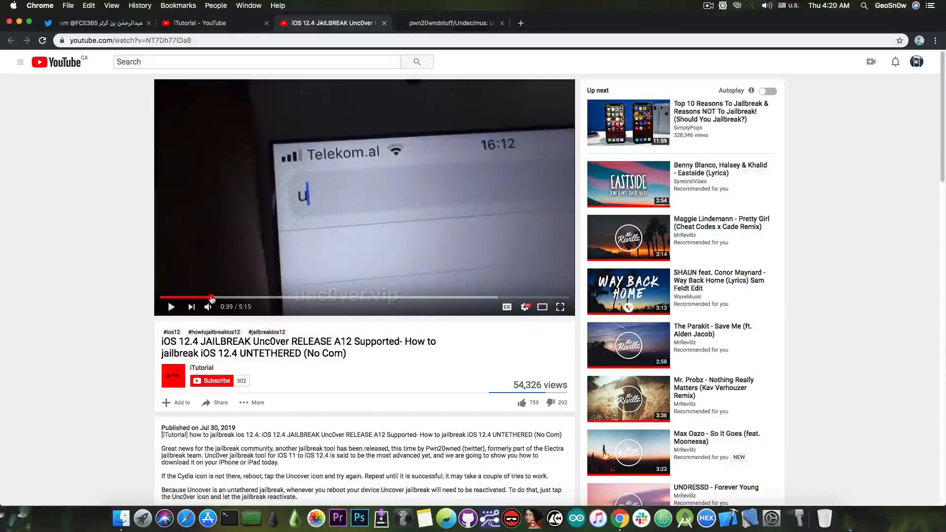
click(242, 296)
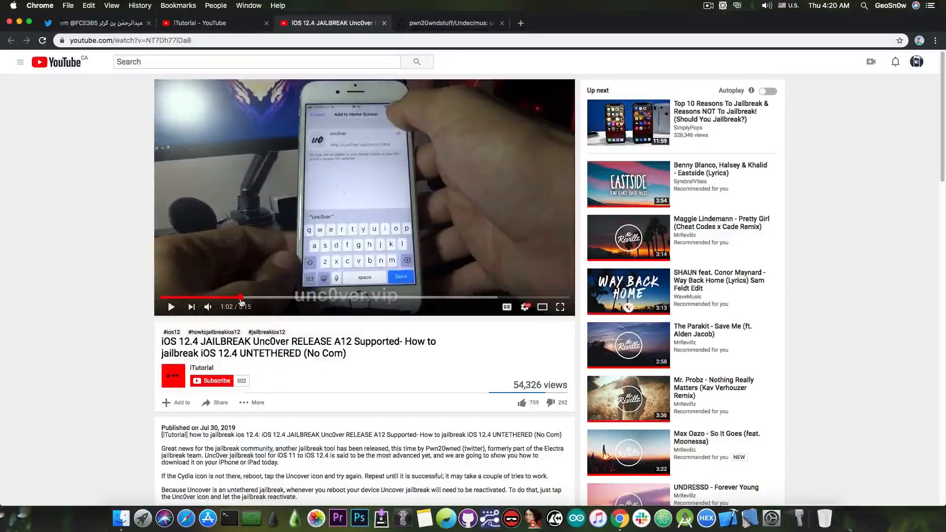
click(232, 297)
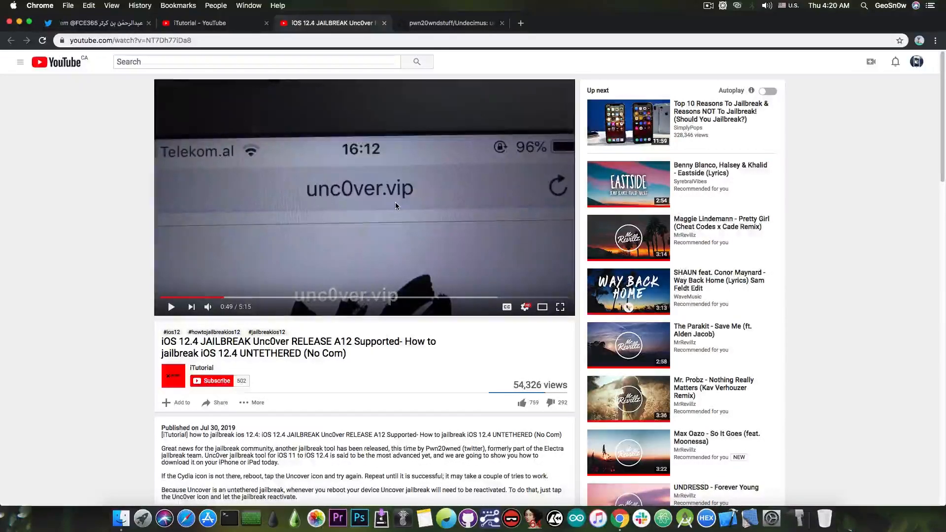
mouse_move(144, 340)
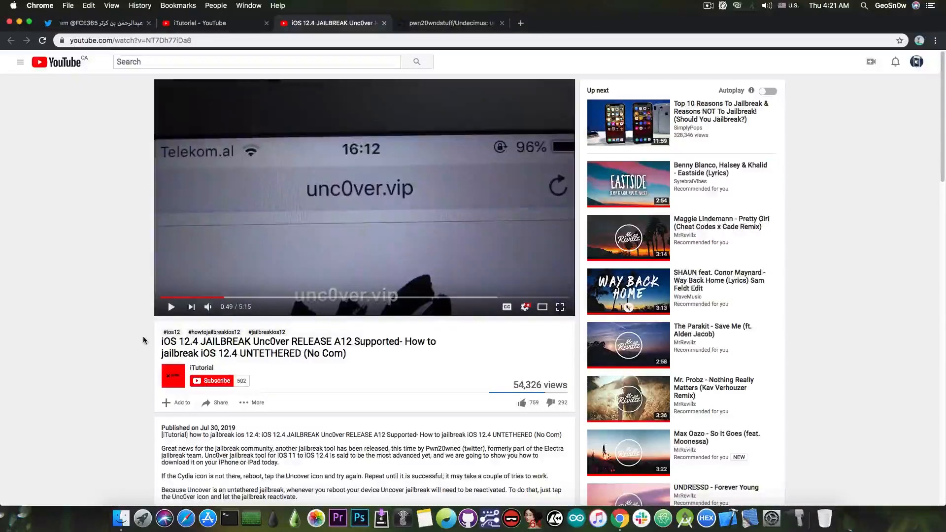
mouse_move(246, 297)
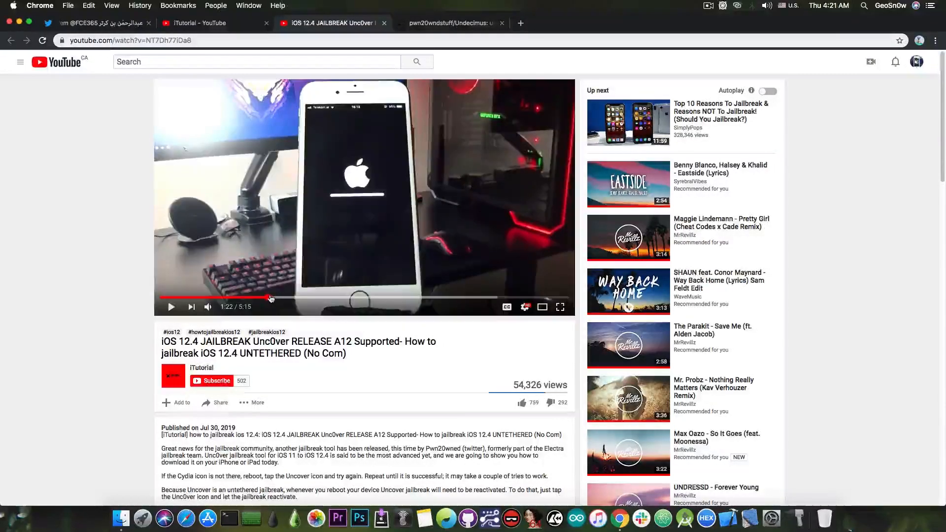
mouse_move(275, 299)
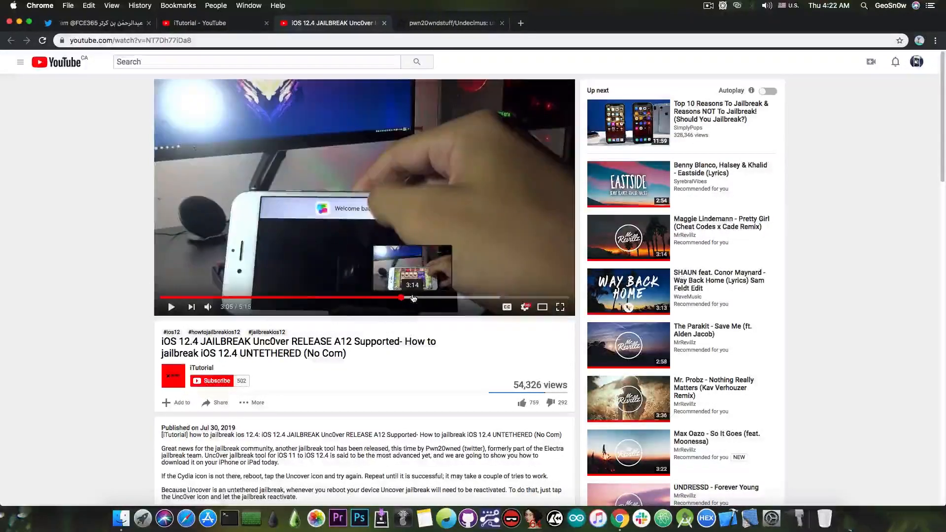
- Scrub through the video's home screen, settings, ending and Cydia search scenes
click(464, 298)
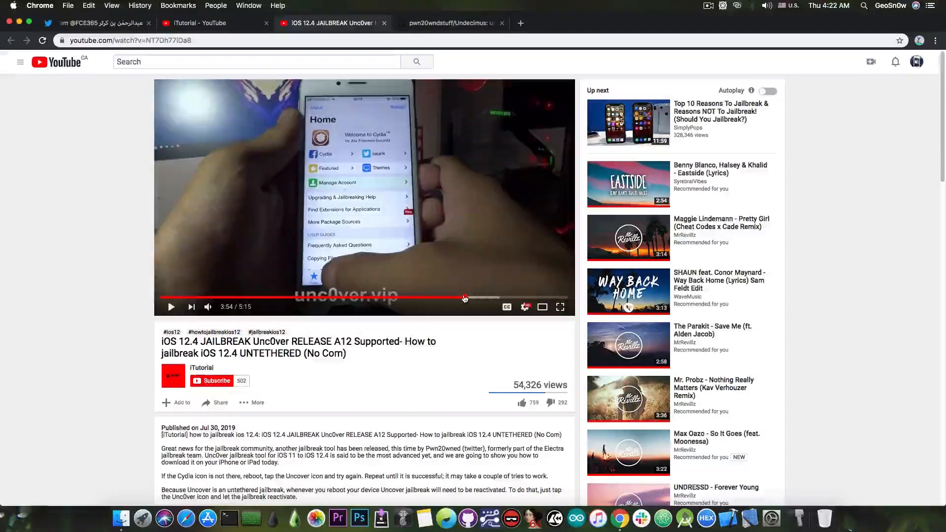
click(443, 298)
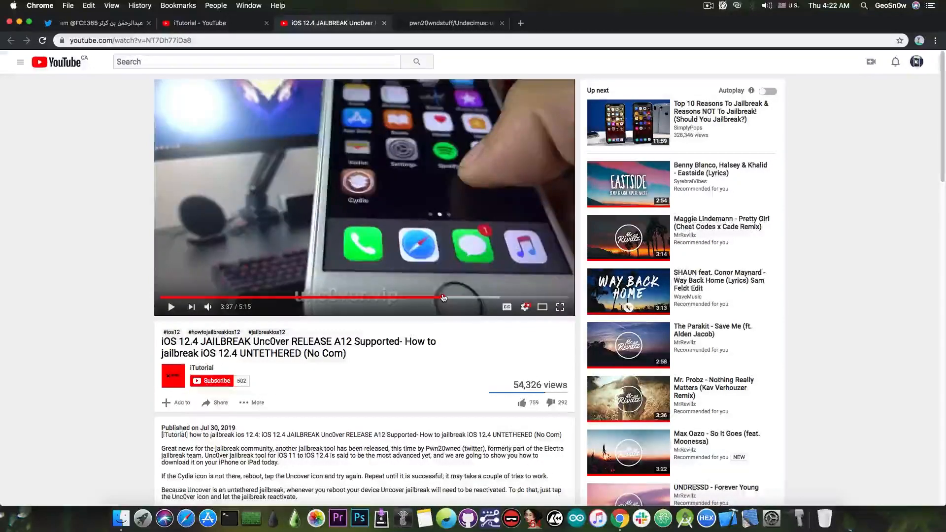
mouse_move(463, 300)
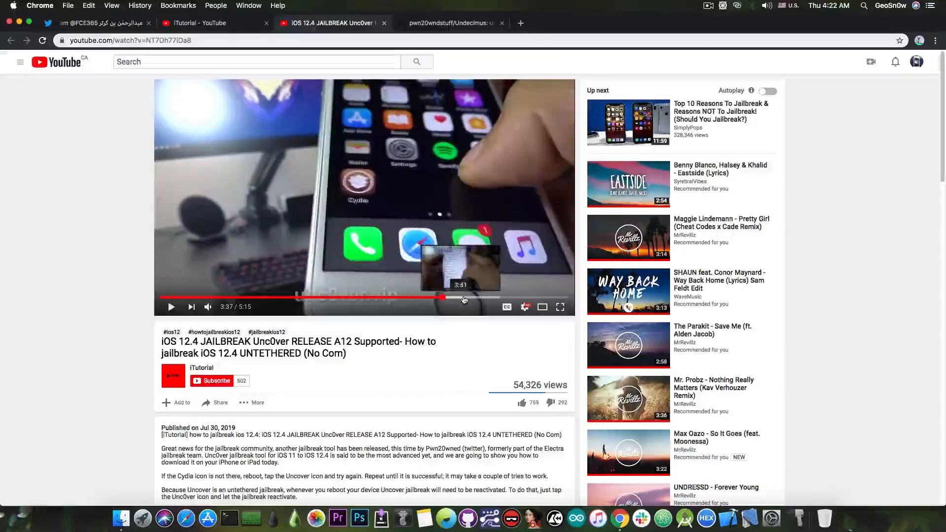
click(490, 298)
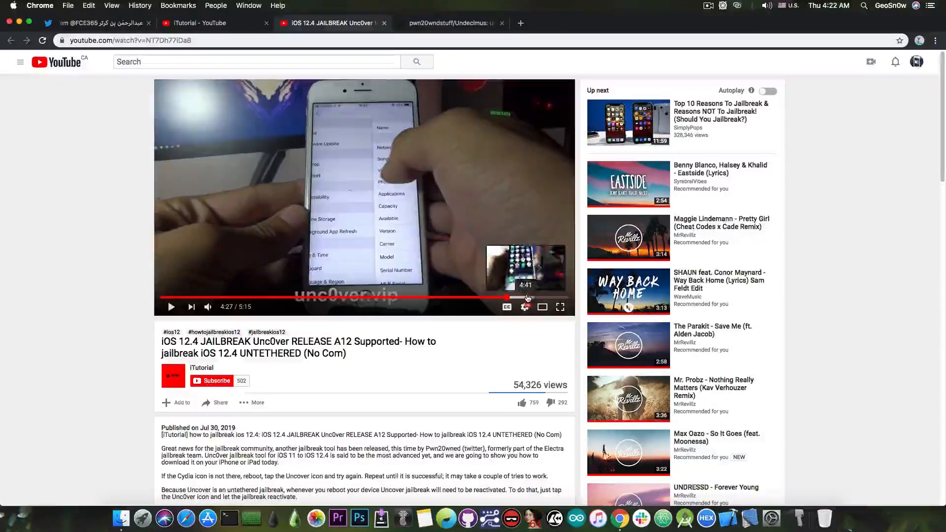
click(528, 297)
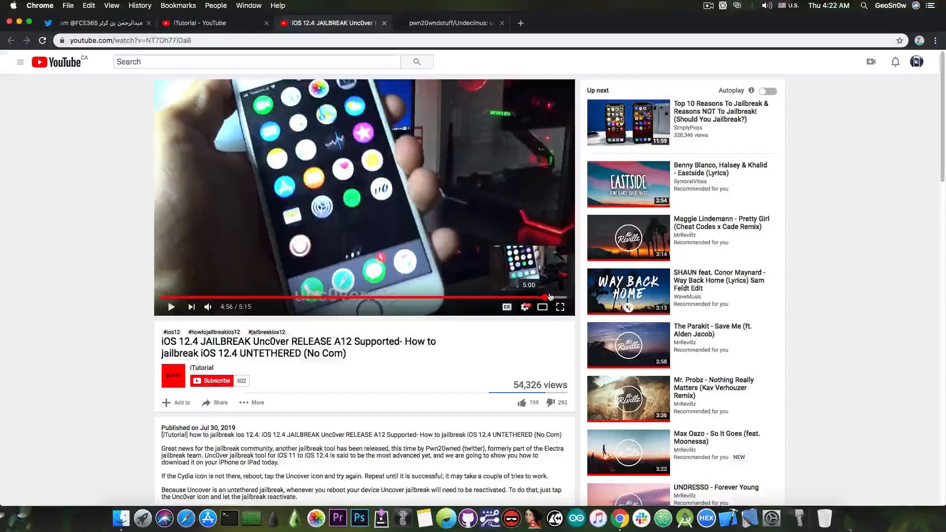
mouse_move(479, 367)
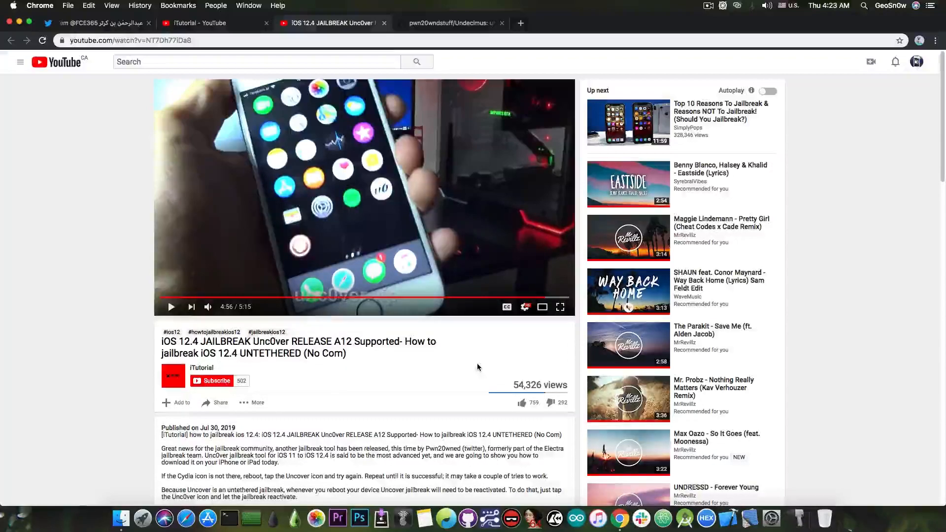
mouse_move(451, 297)
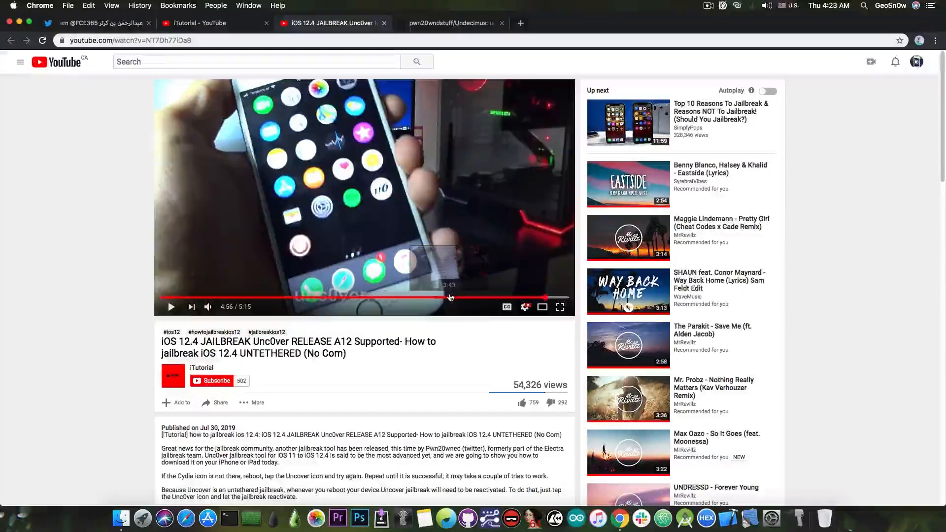
mouse_move(482, 298)
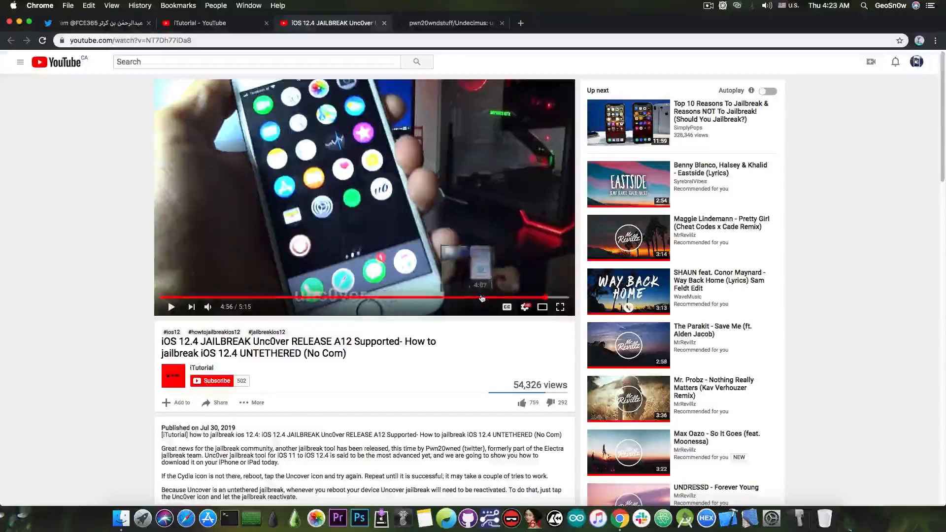
click(474, 298)
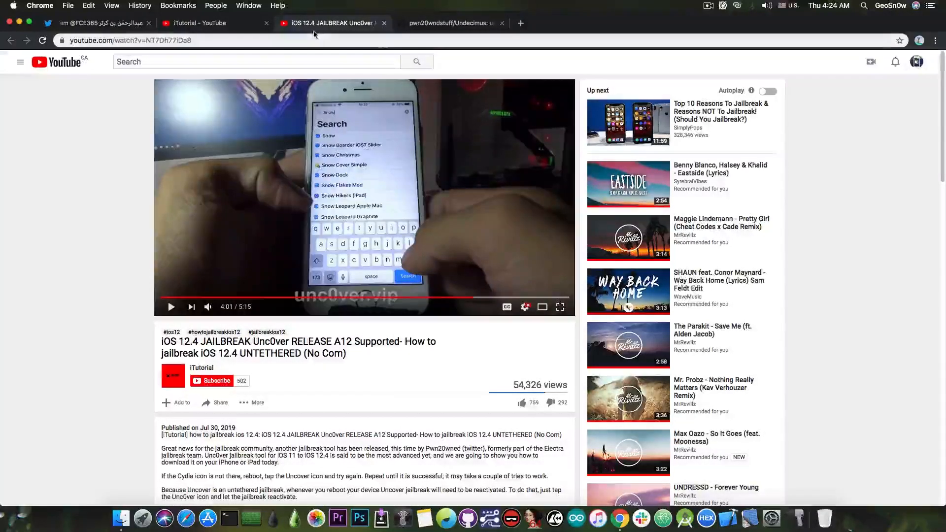
- Switch to the pwn20wndstuff/Undecimus GitHub repository page
click(450, 22)
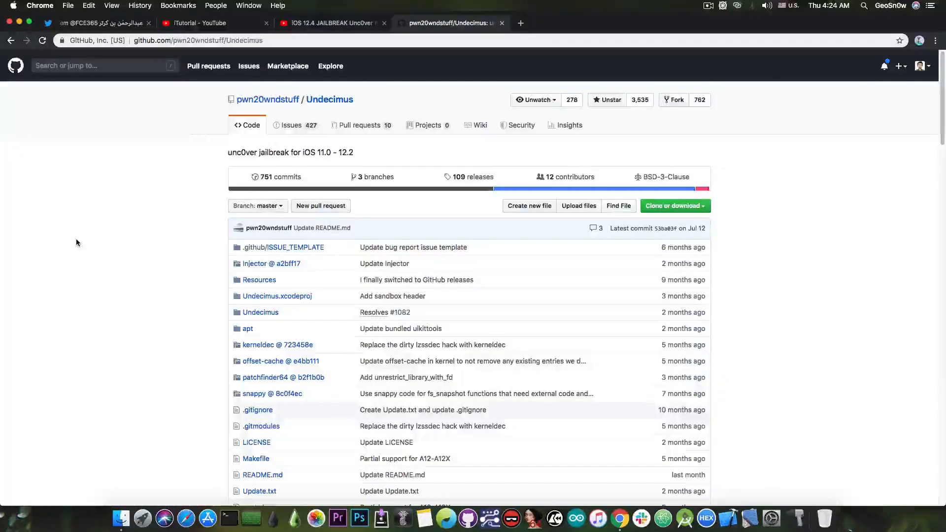
mouse_move(409, 93)
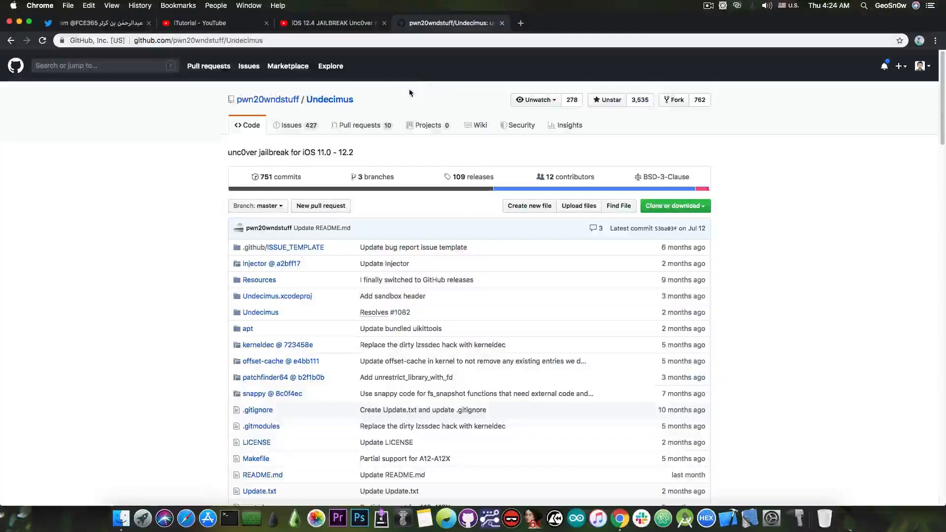
- Scroll to the README describing unc0ver as a jailbreak for iOS 11.0–12.2
scroll(down, 3)
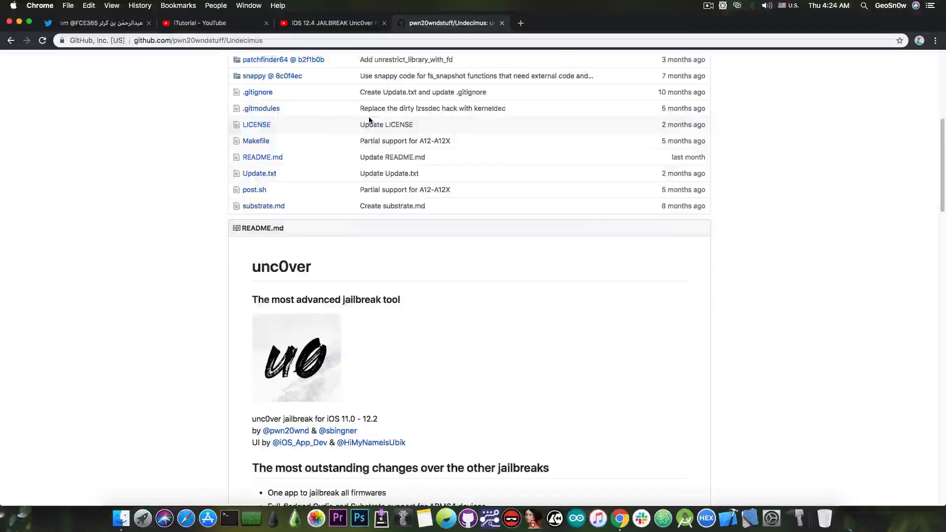
scroll(down, 3)
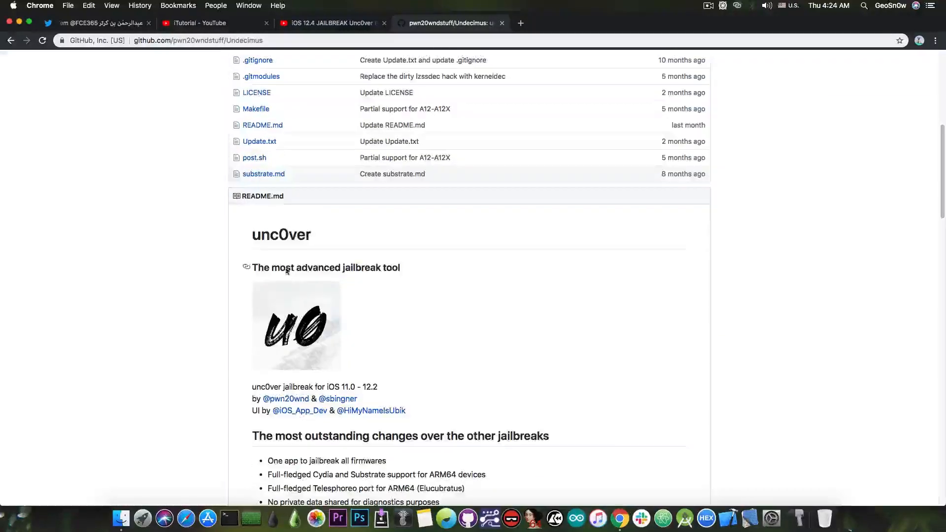
scroll(down, 3)
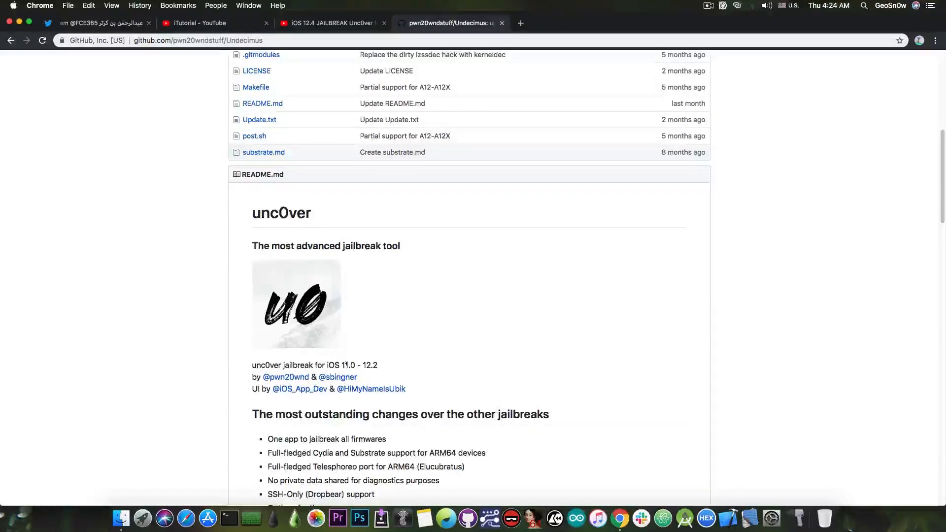
- Flip between the video and the README, ending on the video's Cydia search scene at 4:01
click(331, 23)
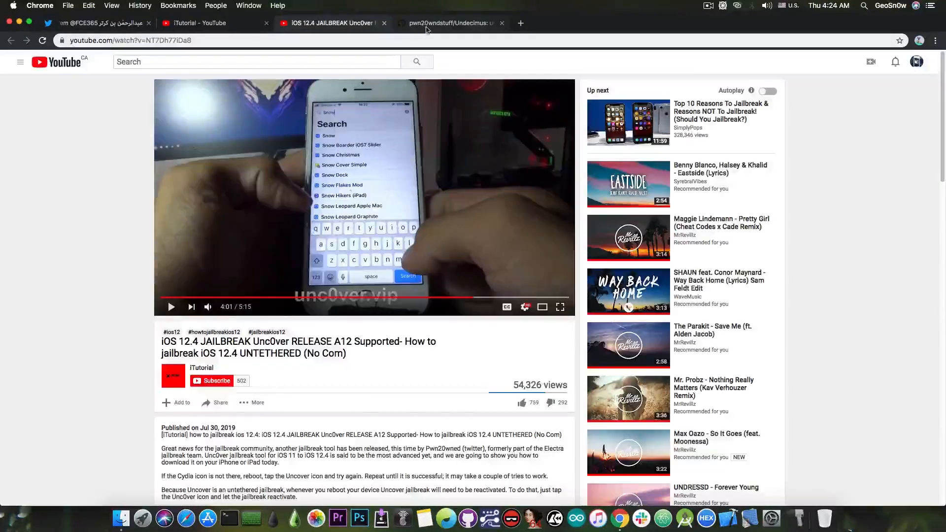
click(450, 22)
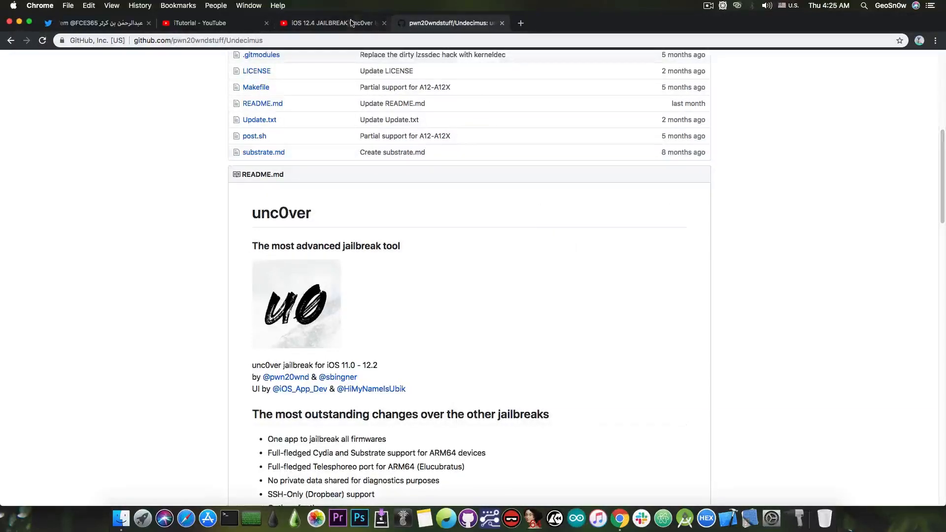
click(333, 22)
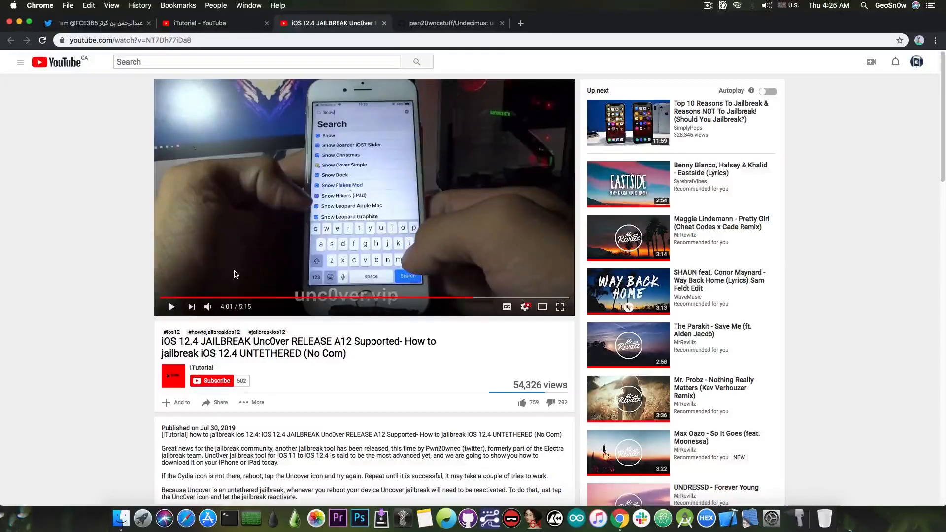
mouse_move(256, 284)
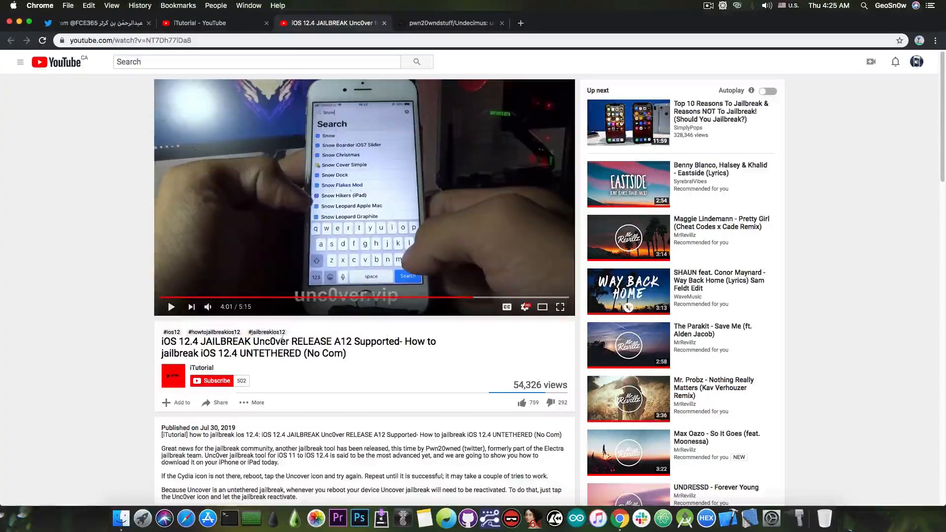
mouse_move(463, 368)
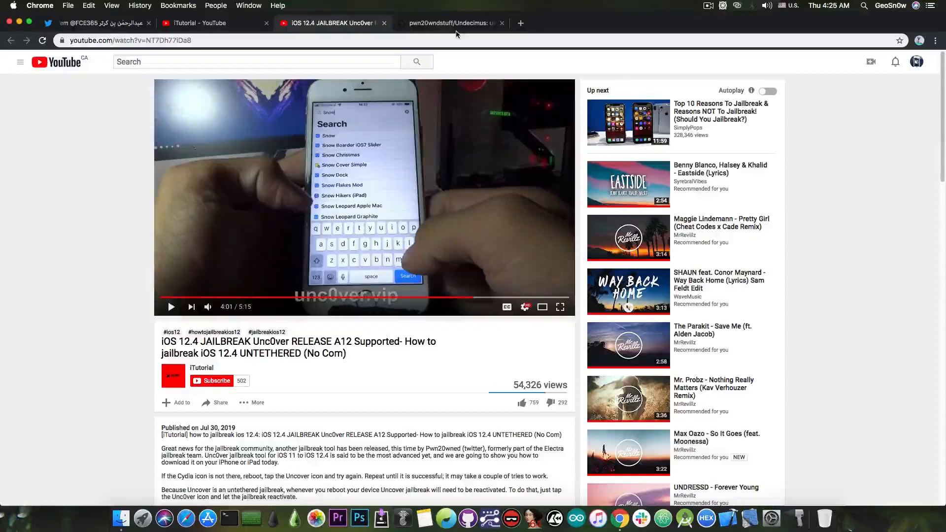
- Switch to the Undecimus repository's Code page showing its iOS 11.0–12.2 description
click(450, 22)
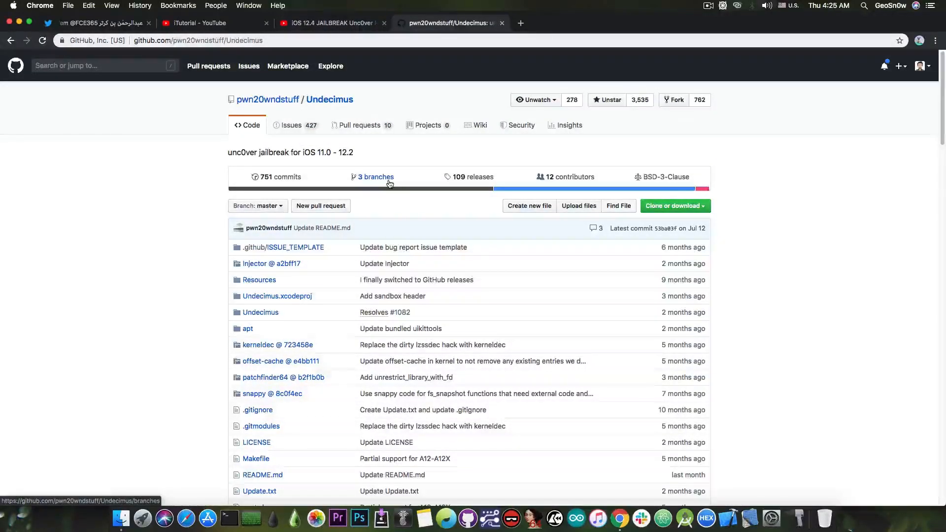
mouse_move(404, 181)
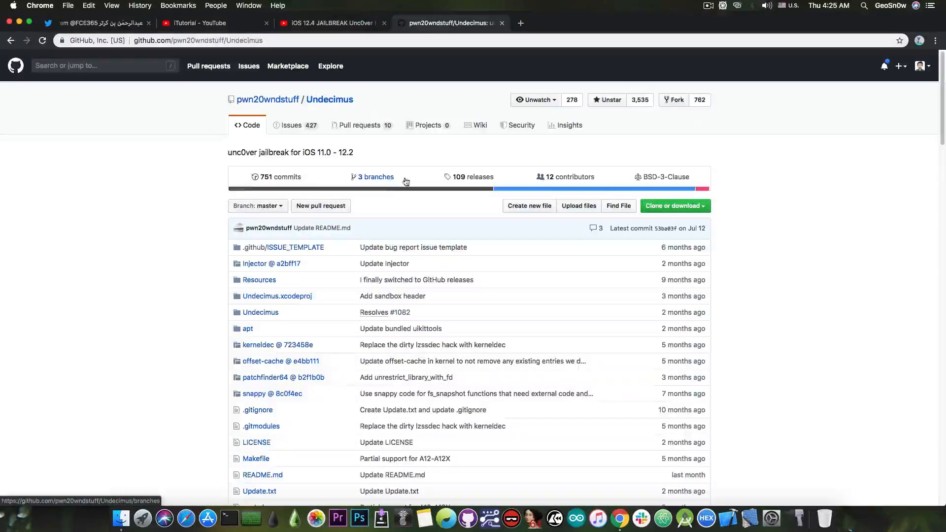
- Open the '109 releases' list showing v3.4.2 as the latest release with its IPA
click(473, 177)
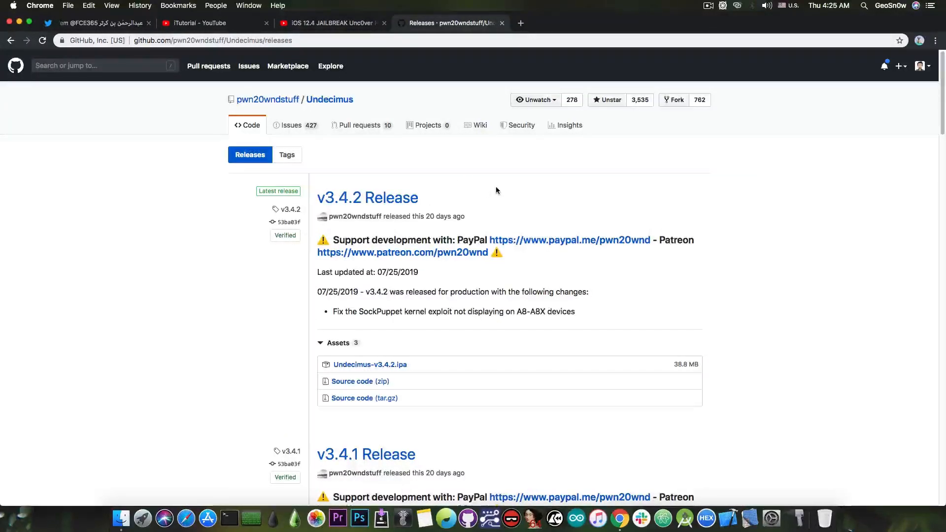
mouse_move(26, 24)
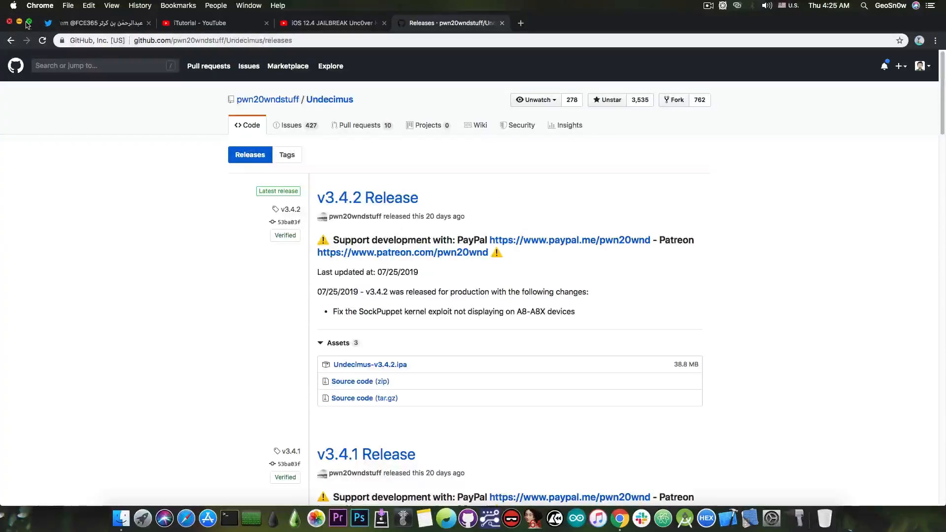